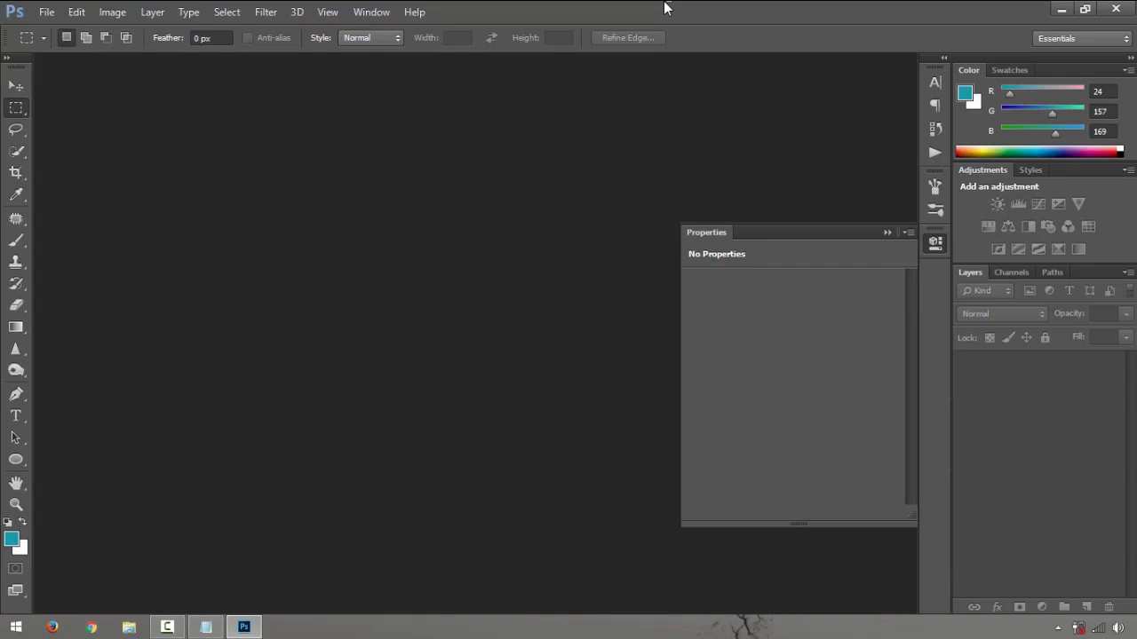
Create a new white document 3500 by 3500 pixels.
{"action": "left_click", "coordinate": [46, 12]}
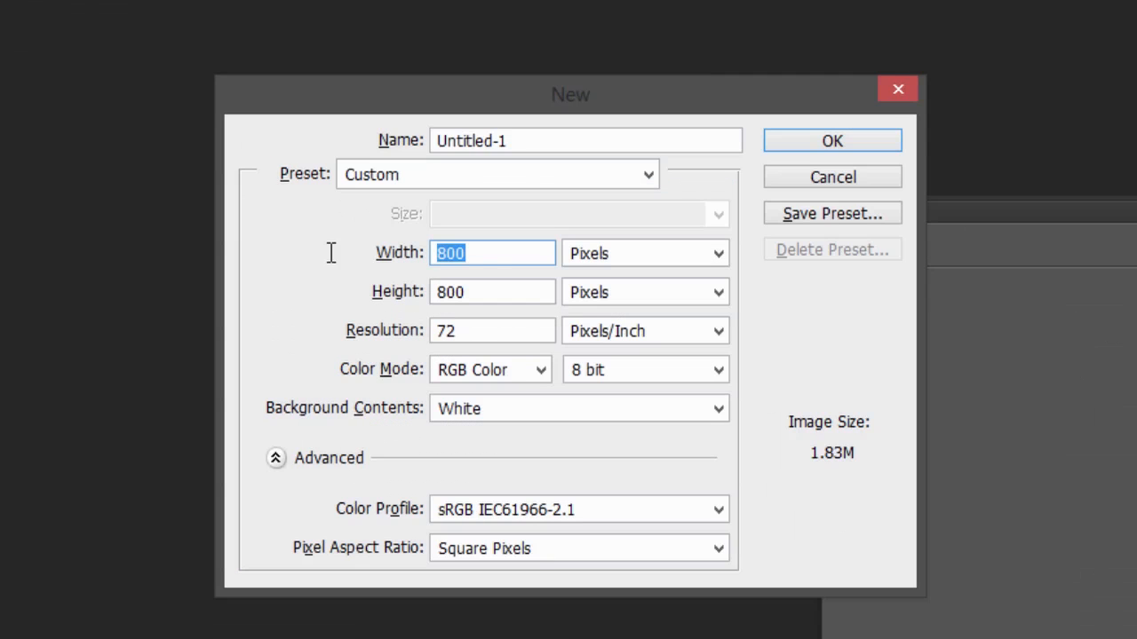
{"action": "type", "text": "35"}
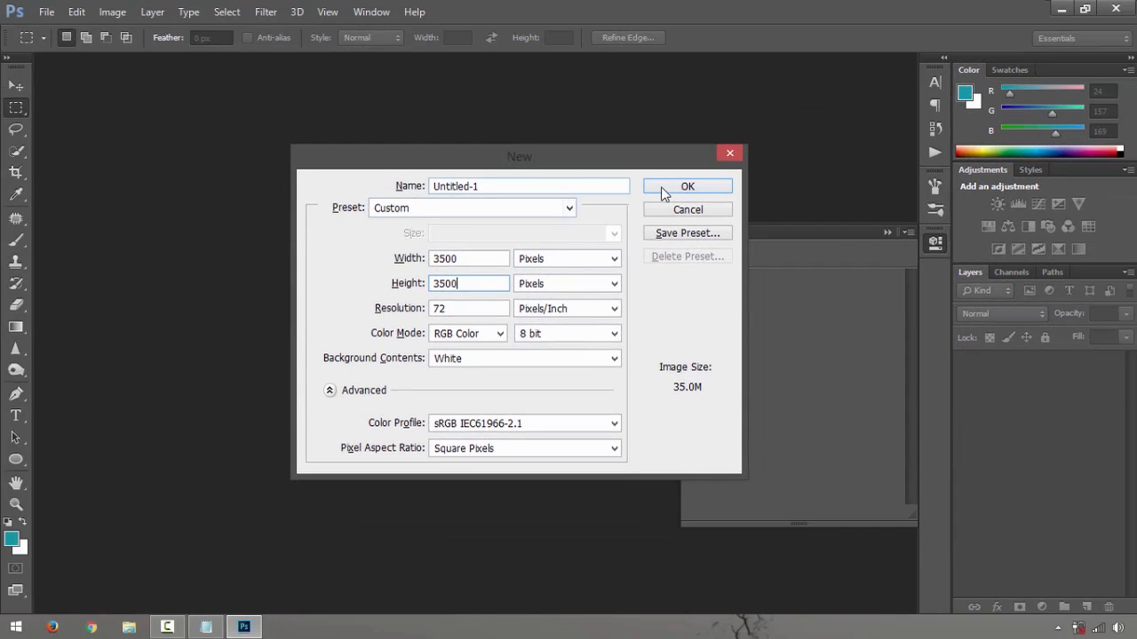
{"action": "left_click", "coordinate": [688, 186]}
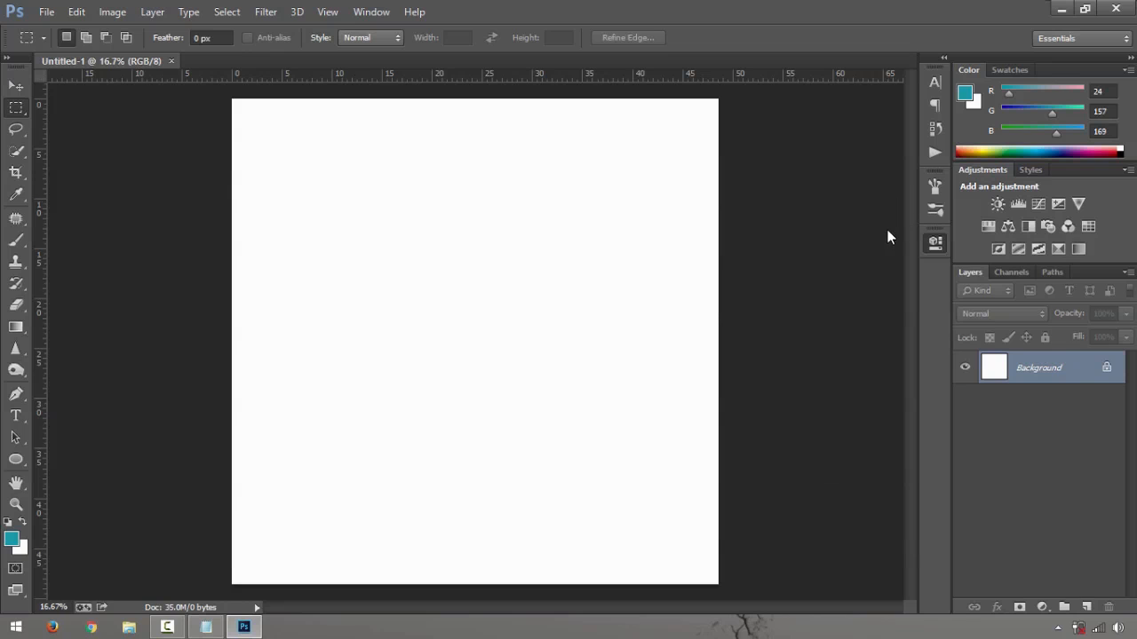
{"action": "mouse_move", "coordinate": [16, 438]}
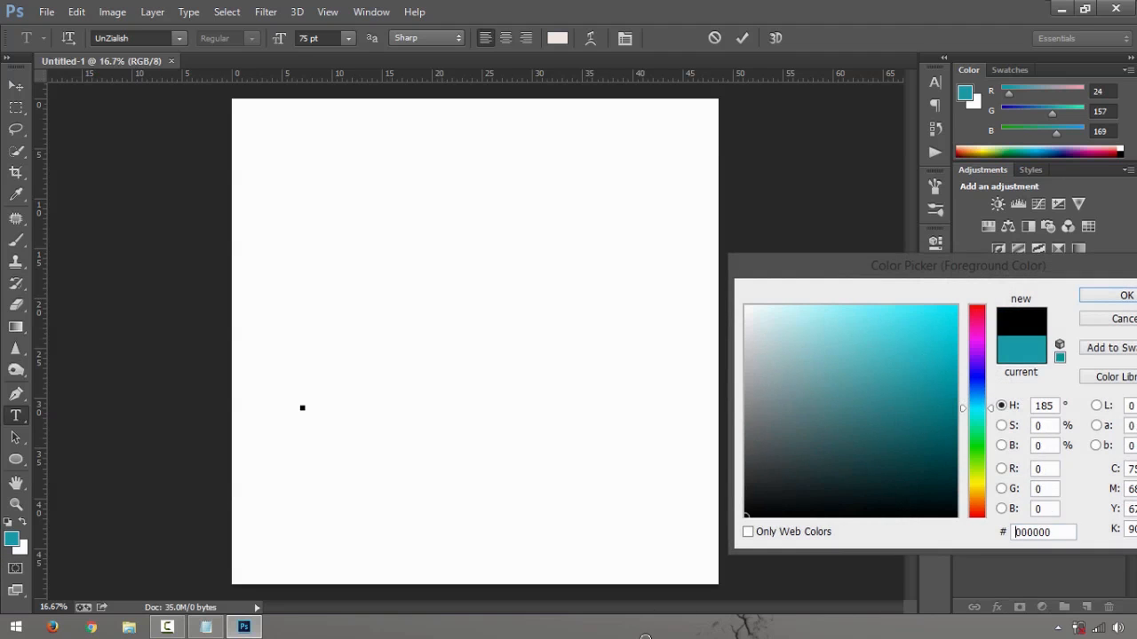
Type black WATERMARK text in Century Gothic Bold at 436 pt and commit it.
{"action": "left_click", "coordinate": [1127, 295]}
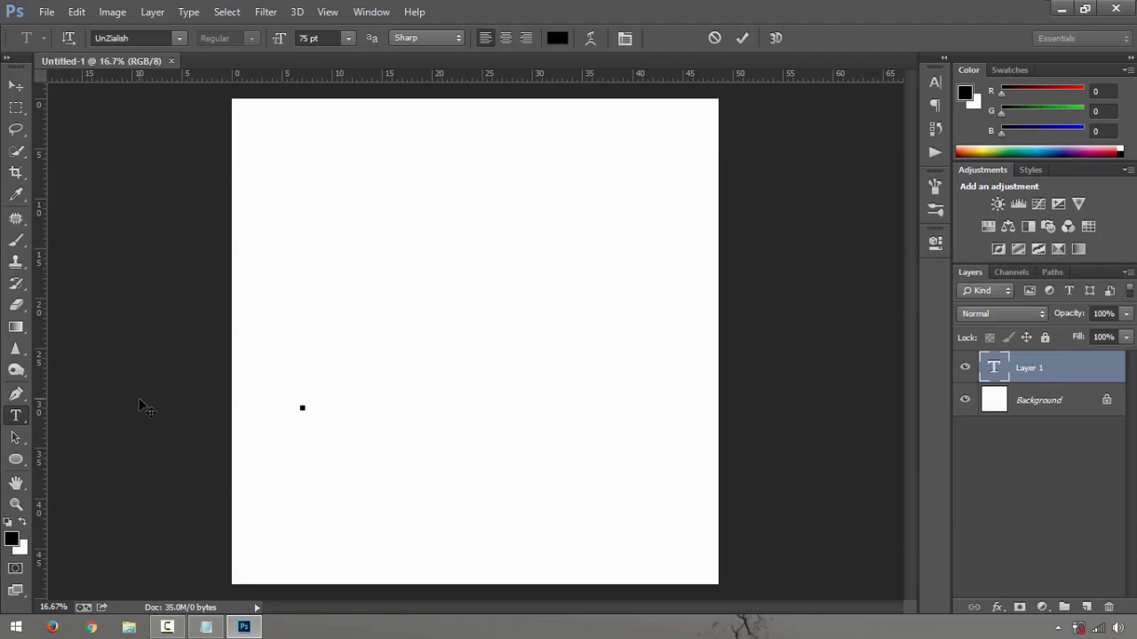
{"action": "type", "text": "WATER MARK"}
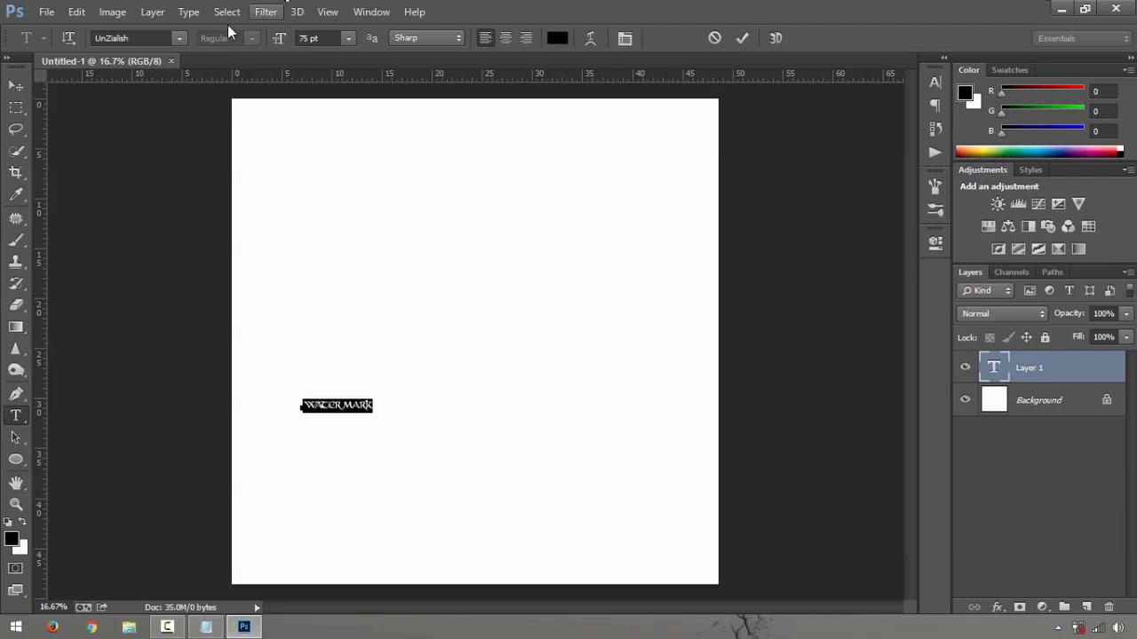
{"action": "left_click", "coordinate": [179, 38]}
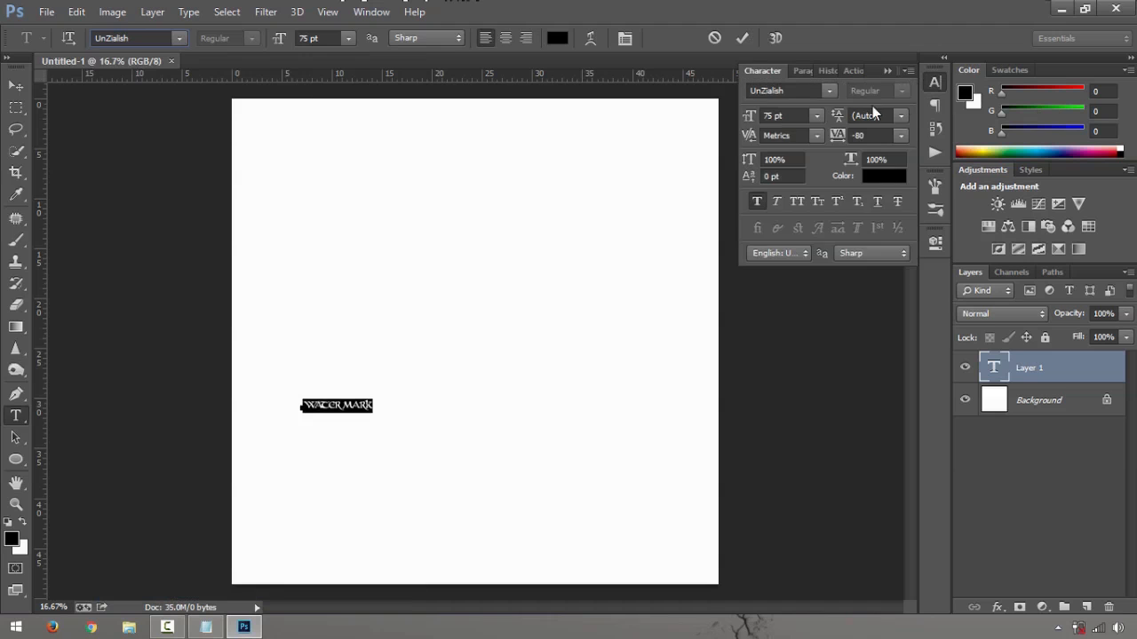
{"action": "type", "text": "311"}
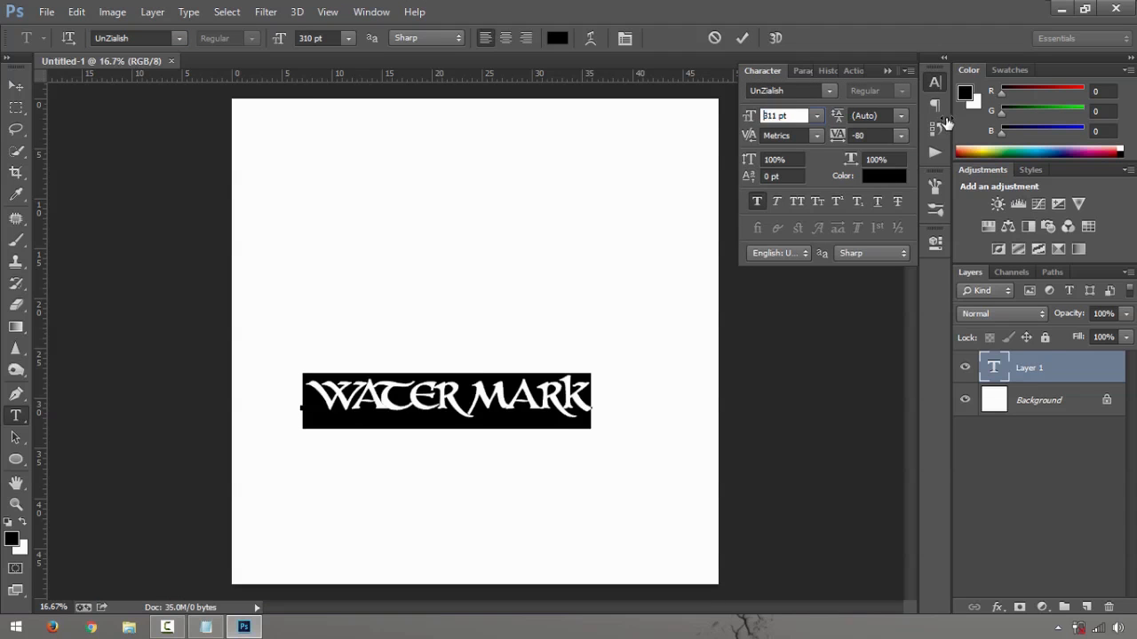
{"action": "type", "text": "408"}
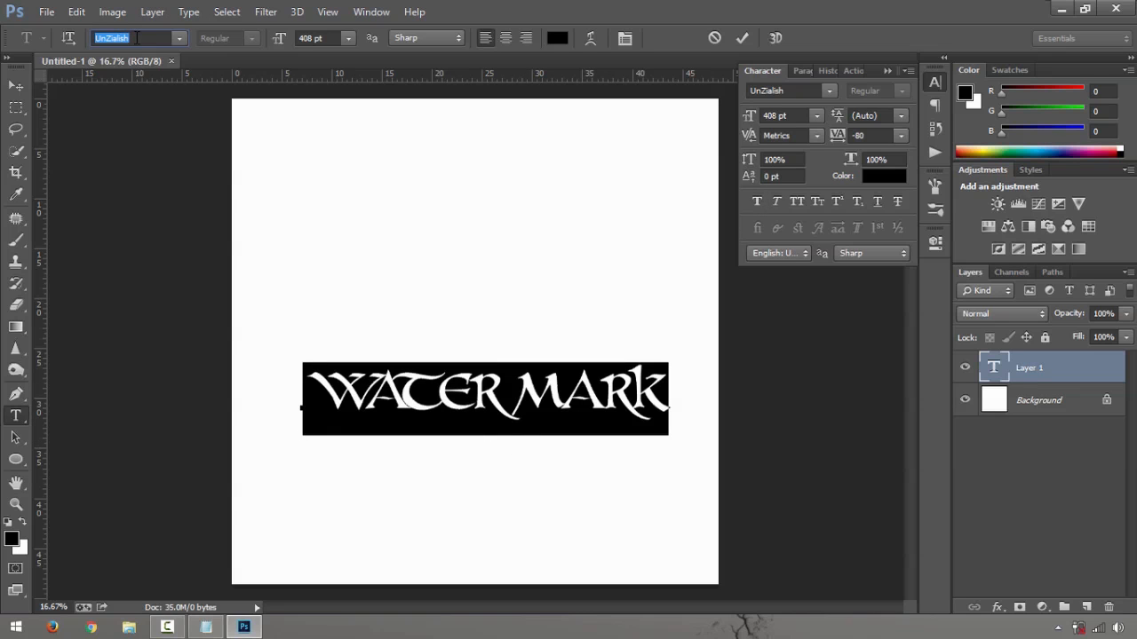
{"action": "type", "text": "Century Gothic"}
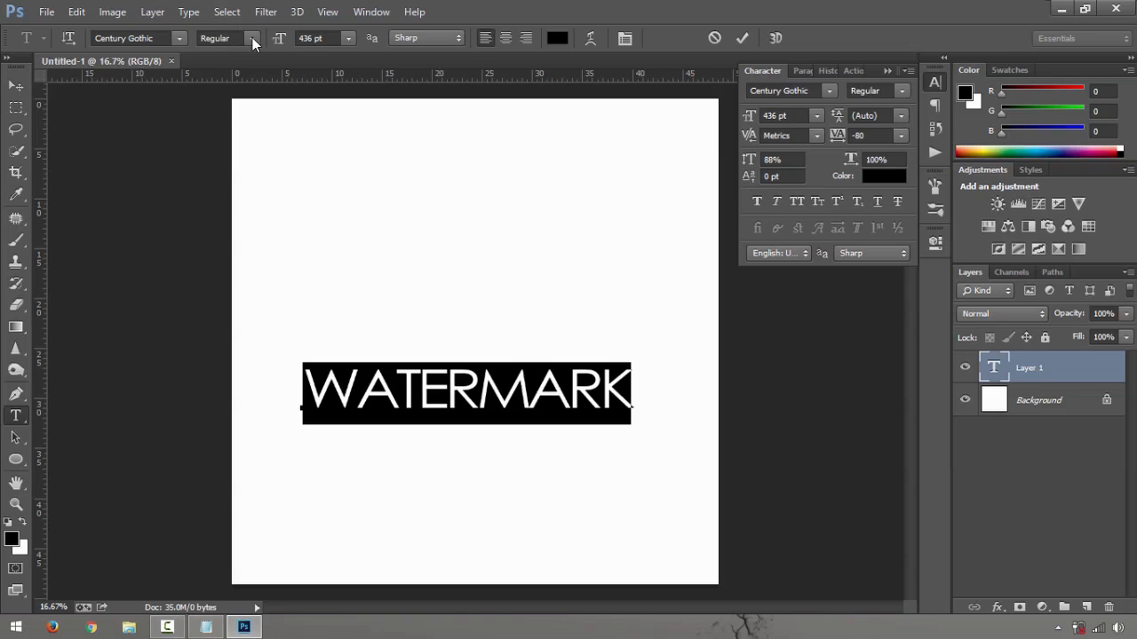
{"action": "left_click", "coordinate": [222, 37]}
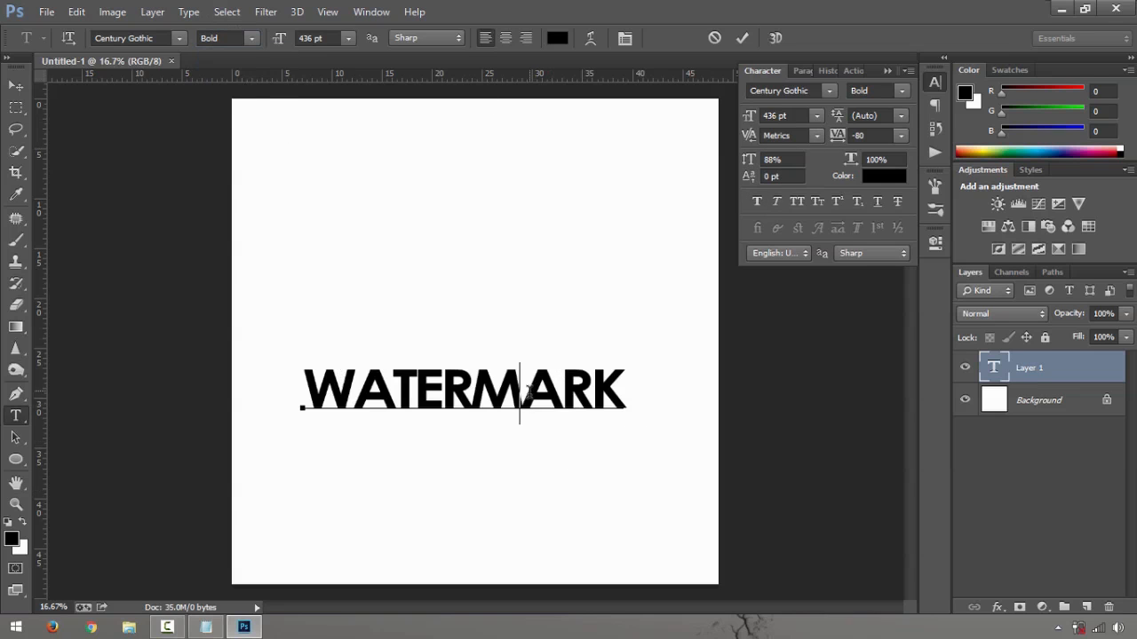
{"action": "key", "text": "ctrl+a"}
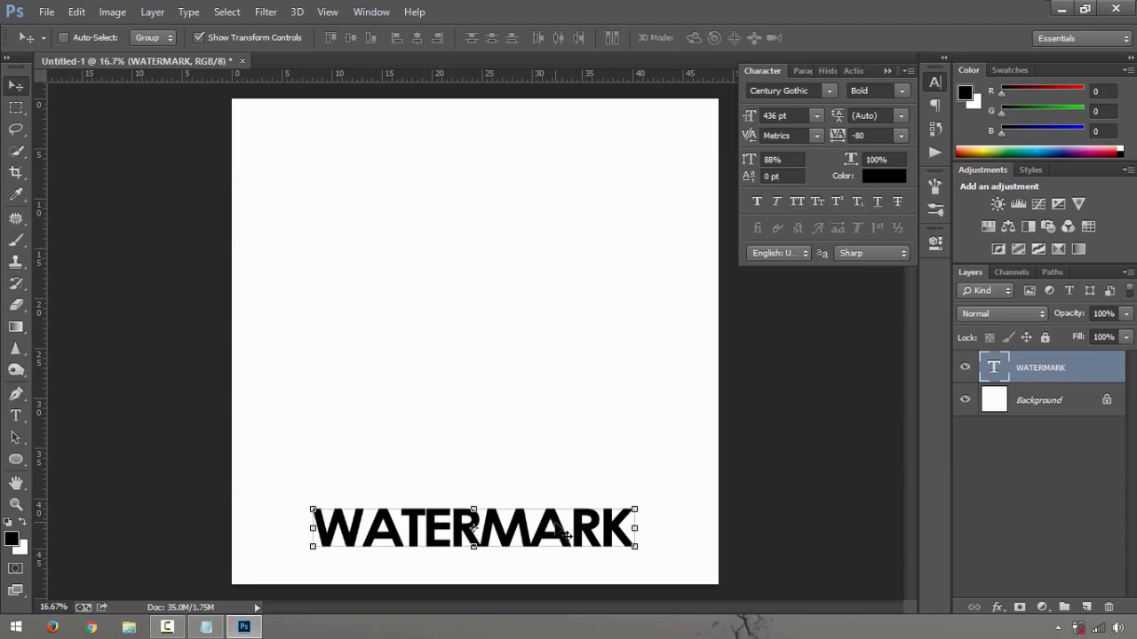
Hide the white Background layer so WATERMARK sits on transparency.
{"action": "left_click", "coordinate": [16, 172]}
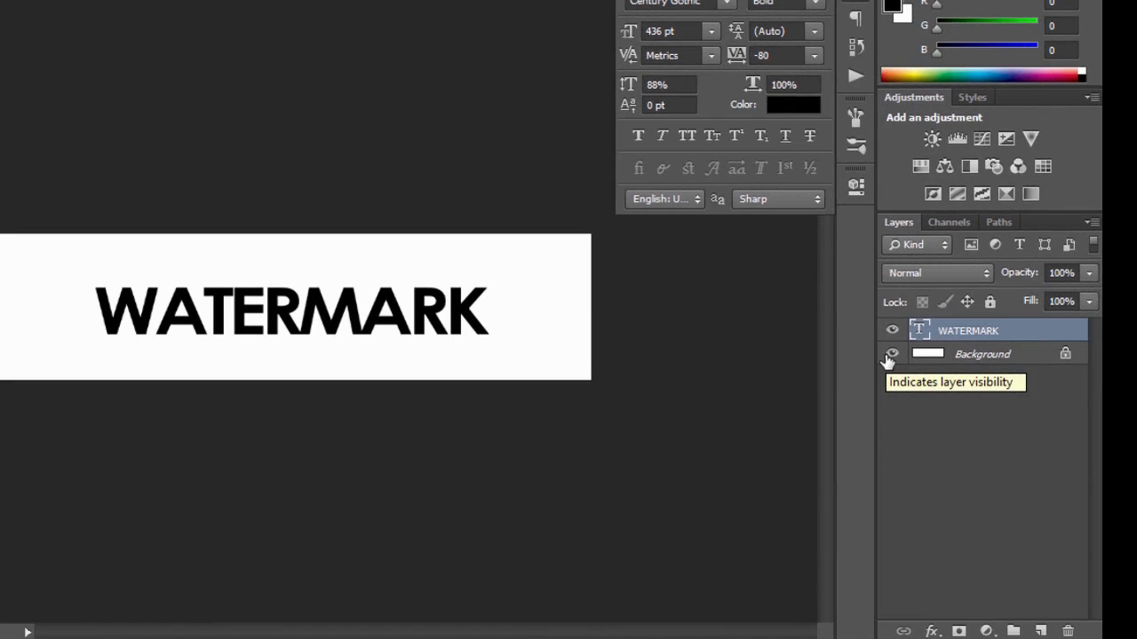
{"action": "left_click", "coordinate": [891, 354]}
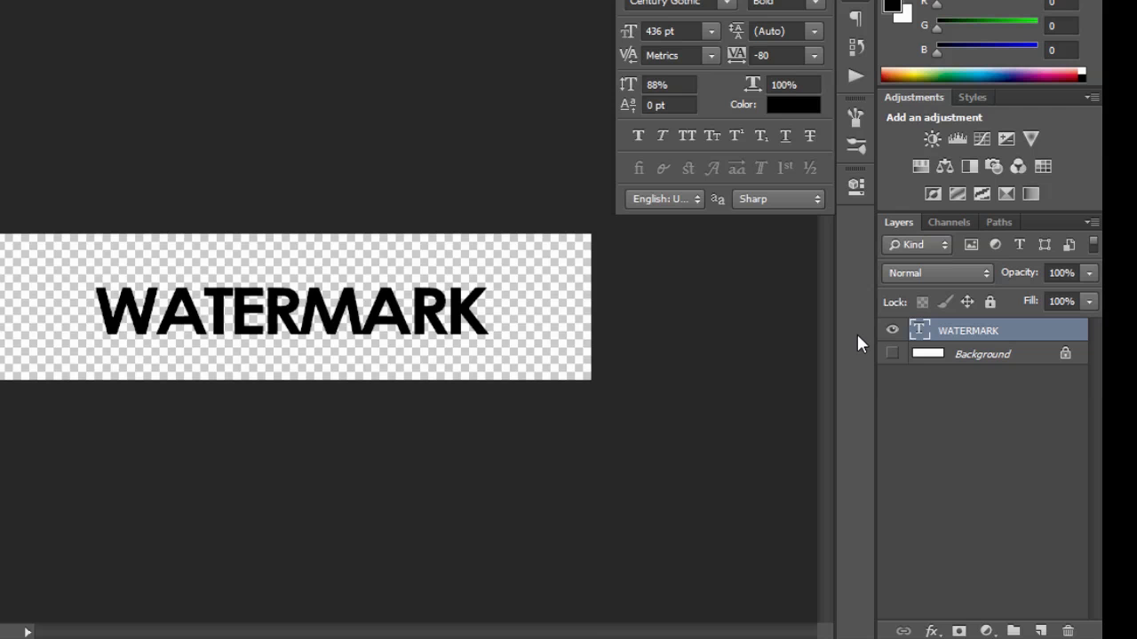
{"action": "mouse_move", "coordinate": [682, 291]}
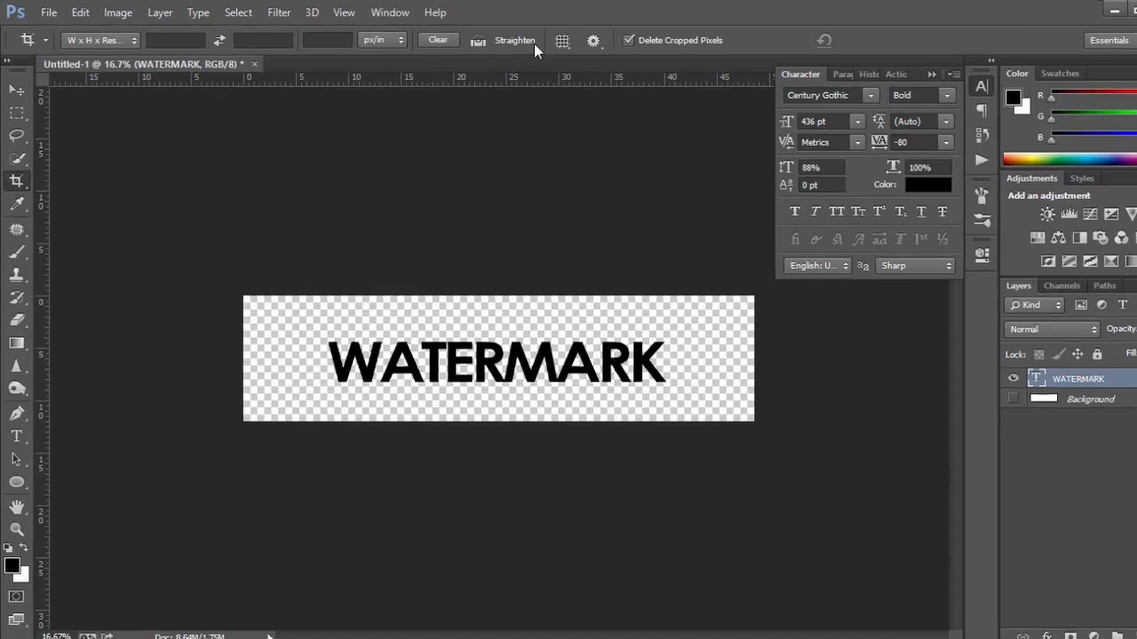
Open Save for Web, pan the preview, and fit the whole strip at 27.8%.
{"action": "left_click", "coordinate": [48, 12]}
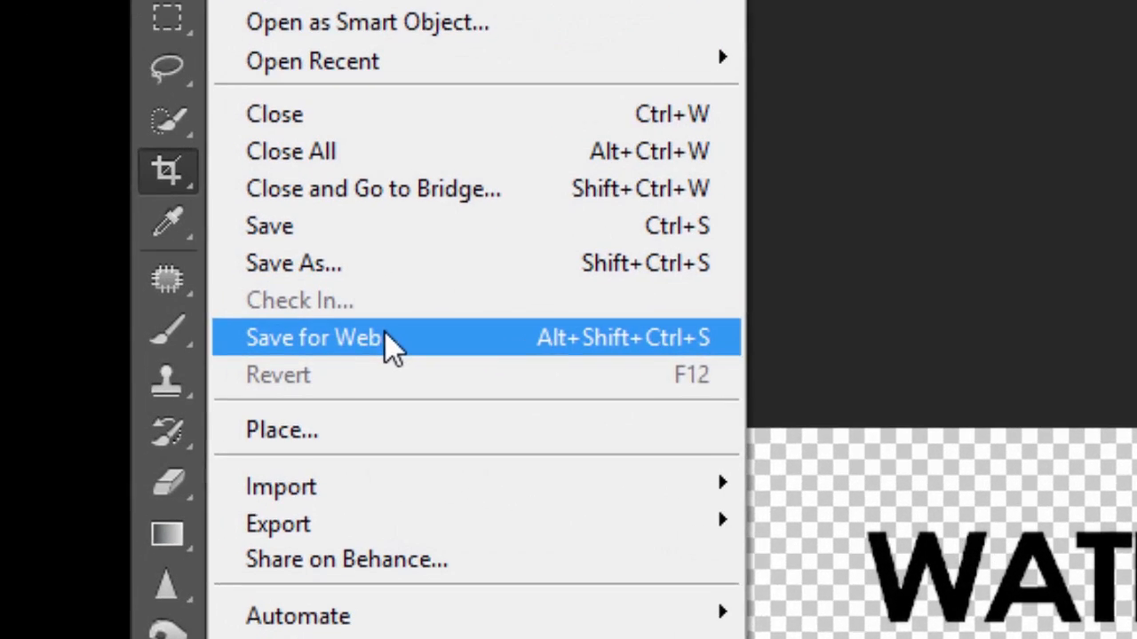
{"action": "mouse_move", "coordinate": [355, 259]}
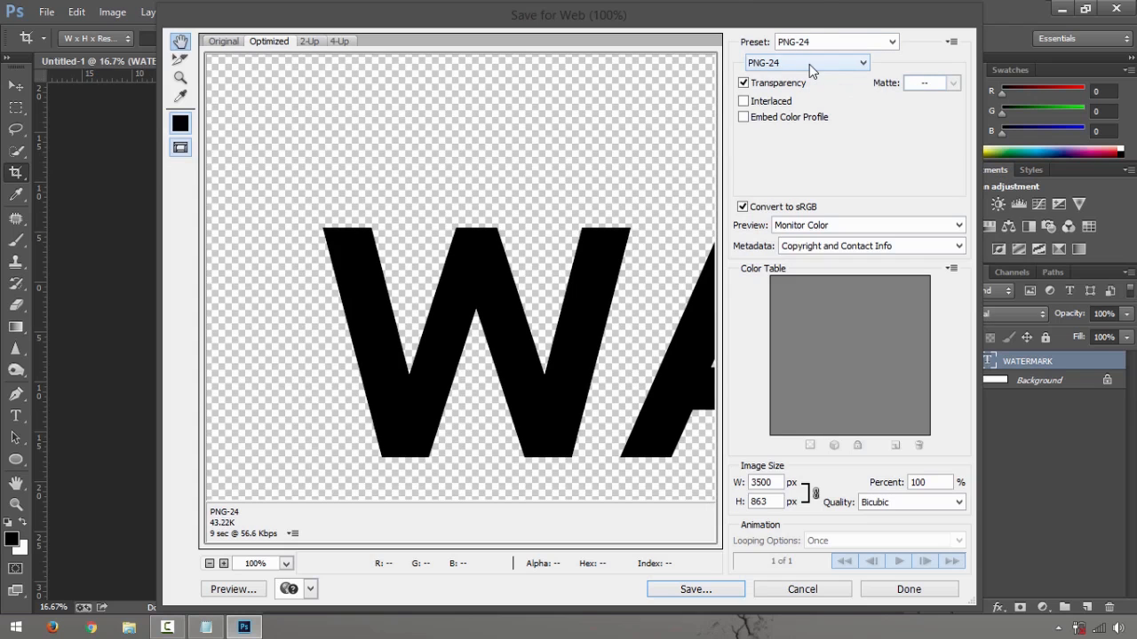
{"action": "left_click", "coordinate": [806, 62]}
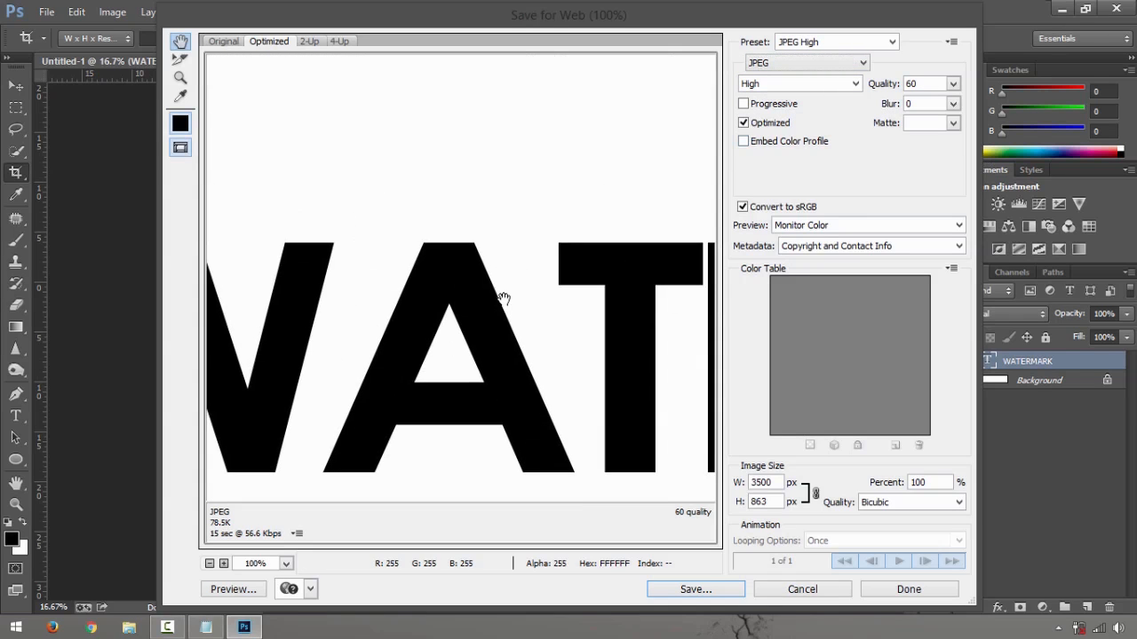
{"action": "left_click_drag", "start_coordinate": [505, 298], "coordinate": [276, 481]}
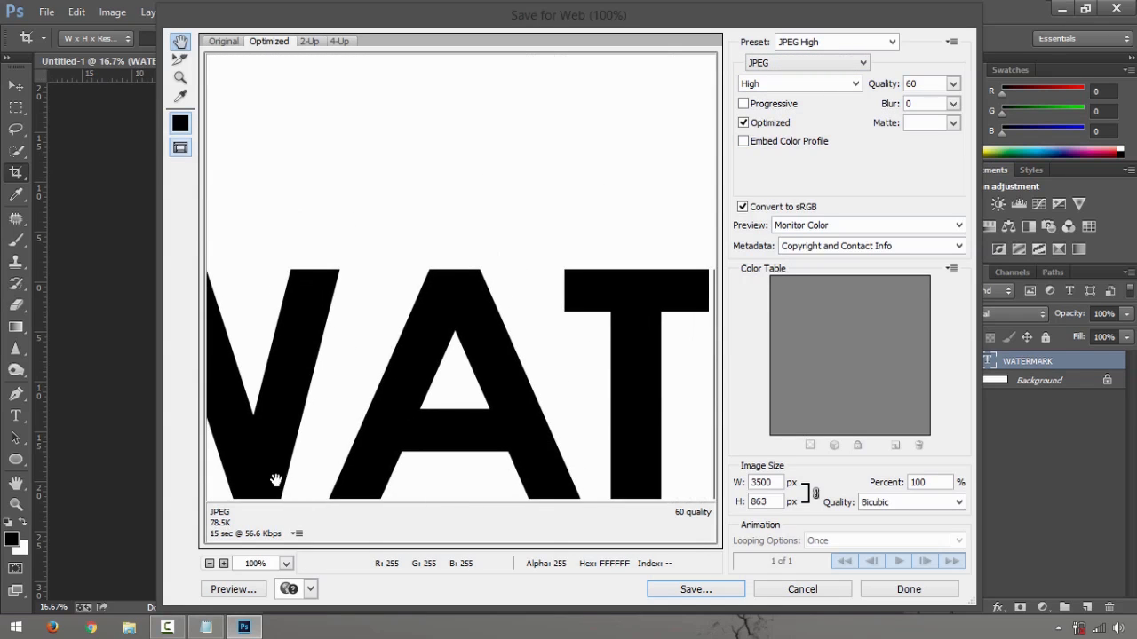
{"action": "left_click", "coordinate": [284, 563]}
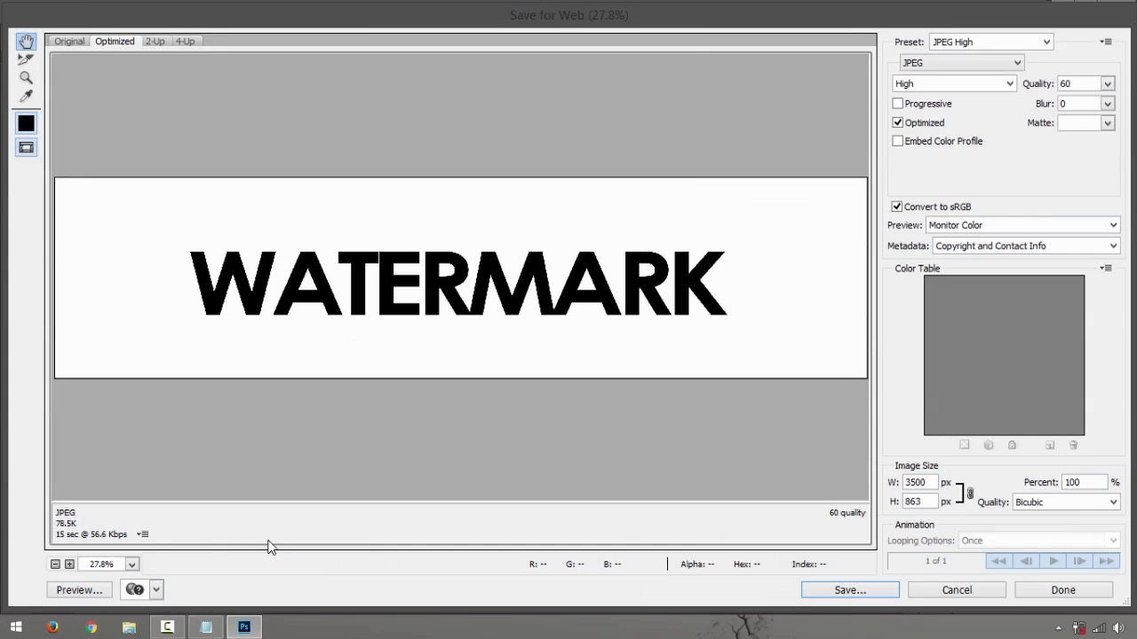
{"action": "mouse_move", "coordinate": [410, 220]}
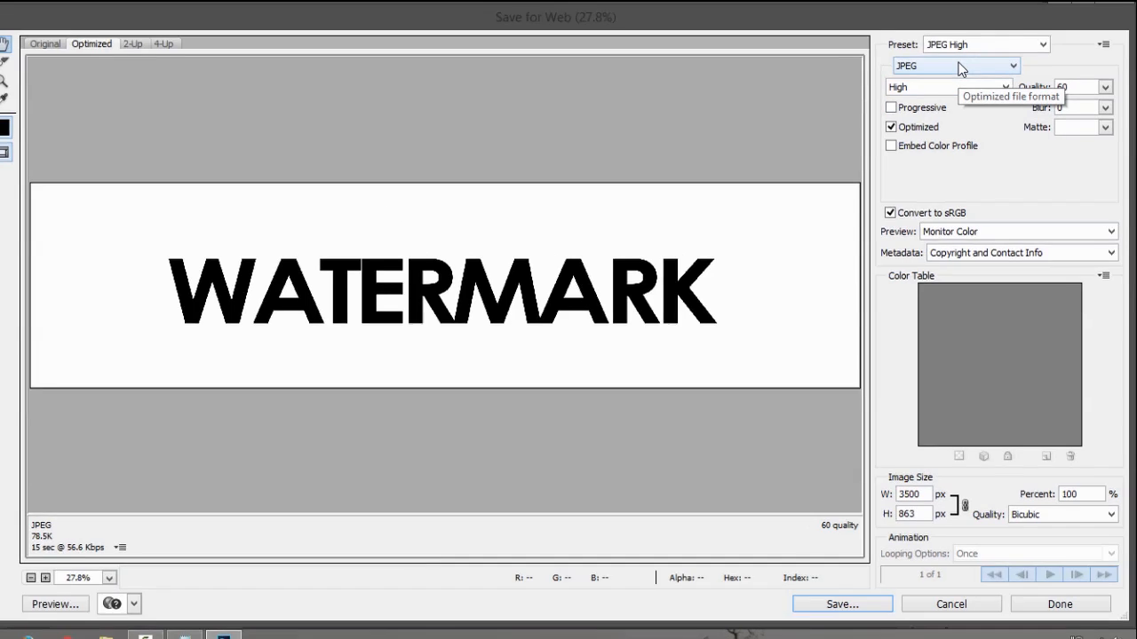
Switch the export format to PNG-24 with Transparency kept on.
{"action": "left_click", "coordinate": [955, 66]}
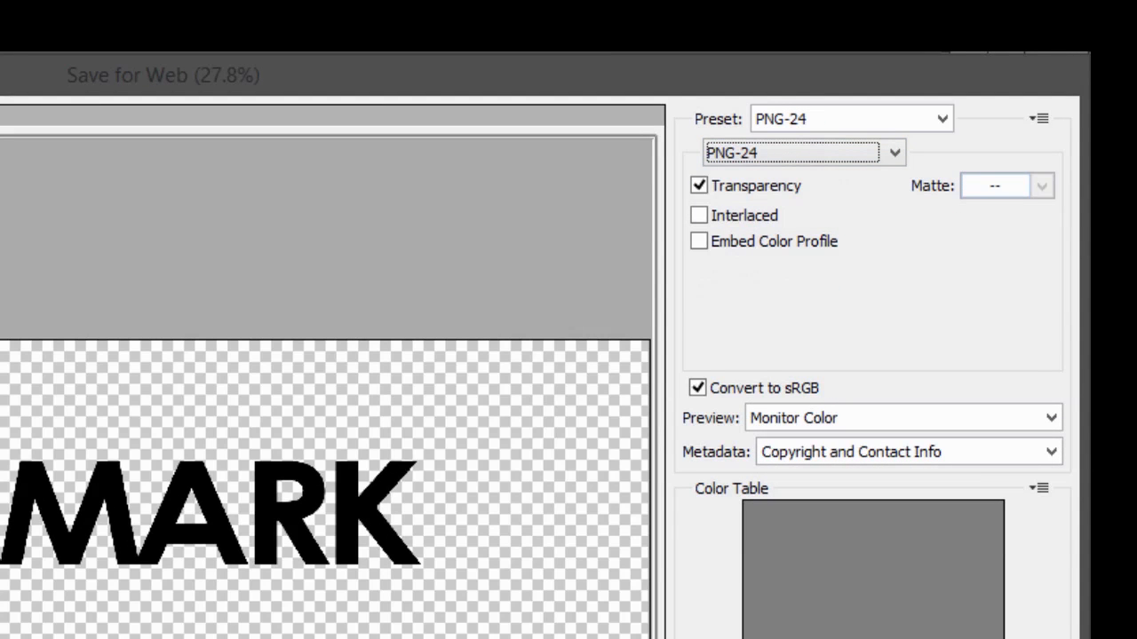
{"action": "left_click", "coordinate": [698, 185]}
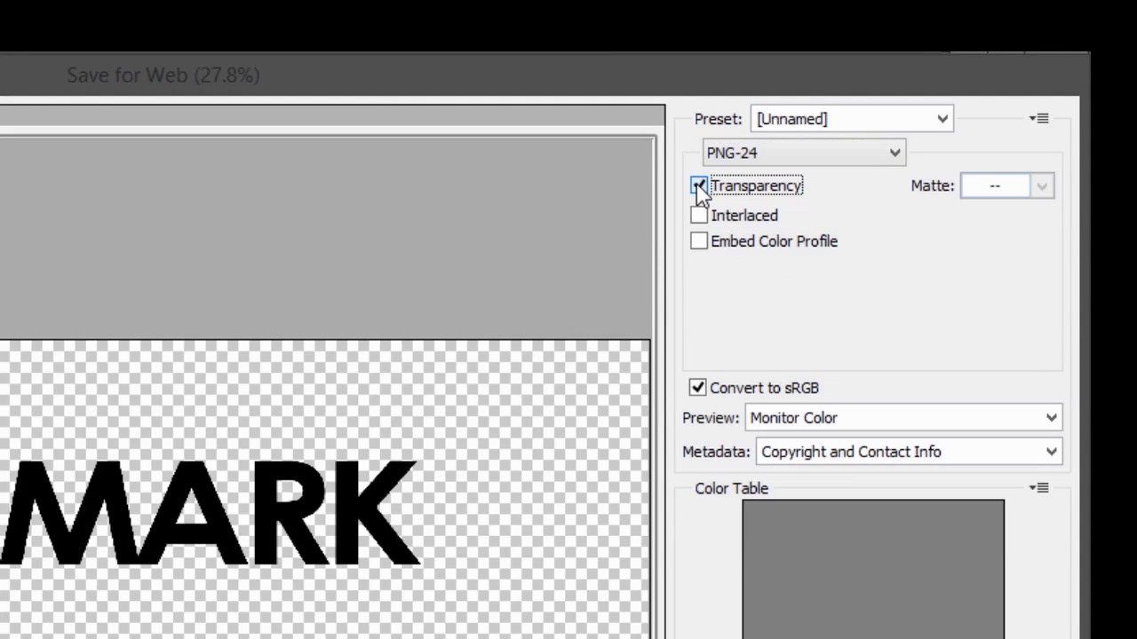
{"action": "left_click", "coordinate": [698, 186]}
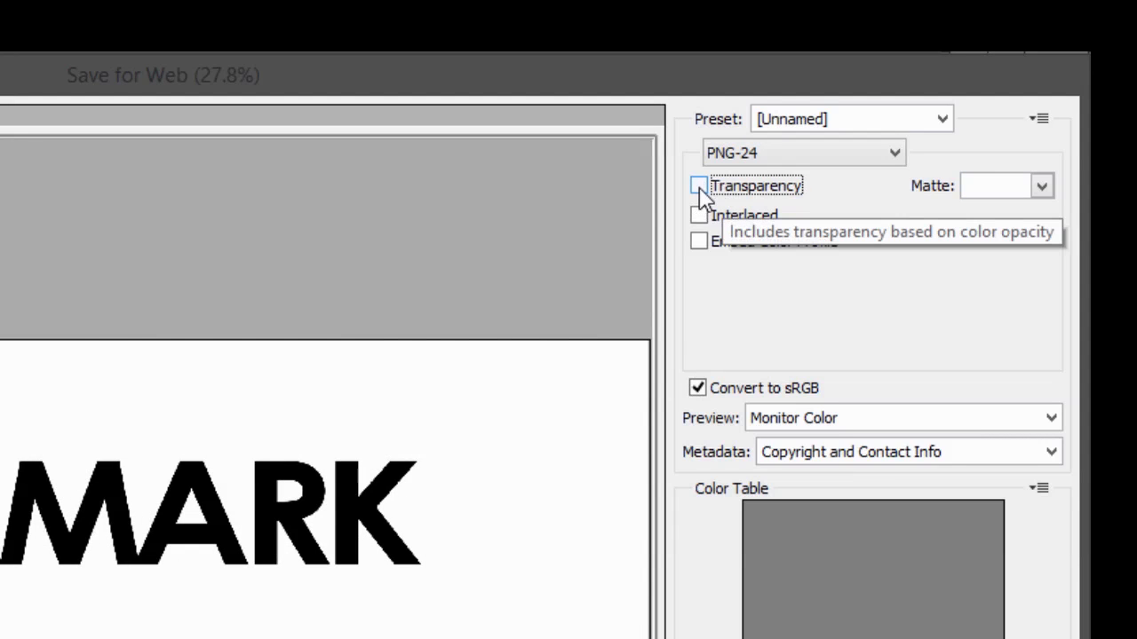
{"action": "left_click", "coordinate": [698, 185]}
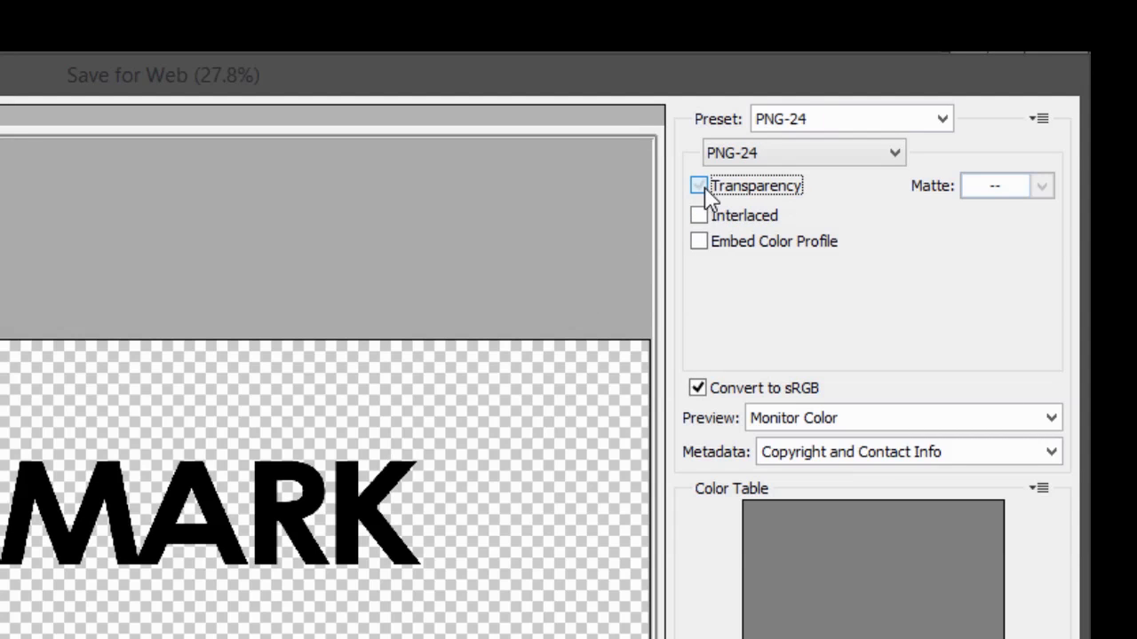
Save the PNG as WATERMARK-TEST on the Desktop and close the dialog.
{"action": "left_click", "coordinate": [699, 186]}
{"action": "type", "text": "WATER"}
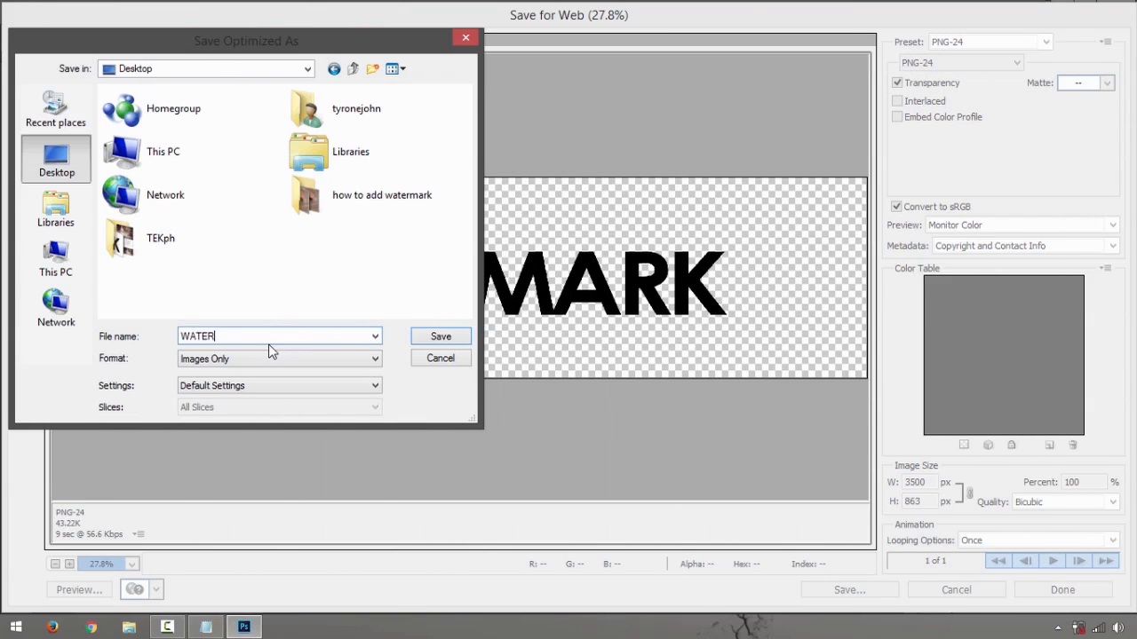
{"action": "type", "text": "MARK"}
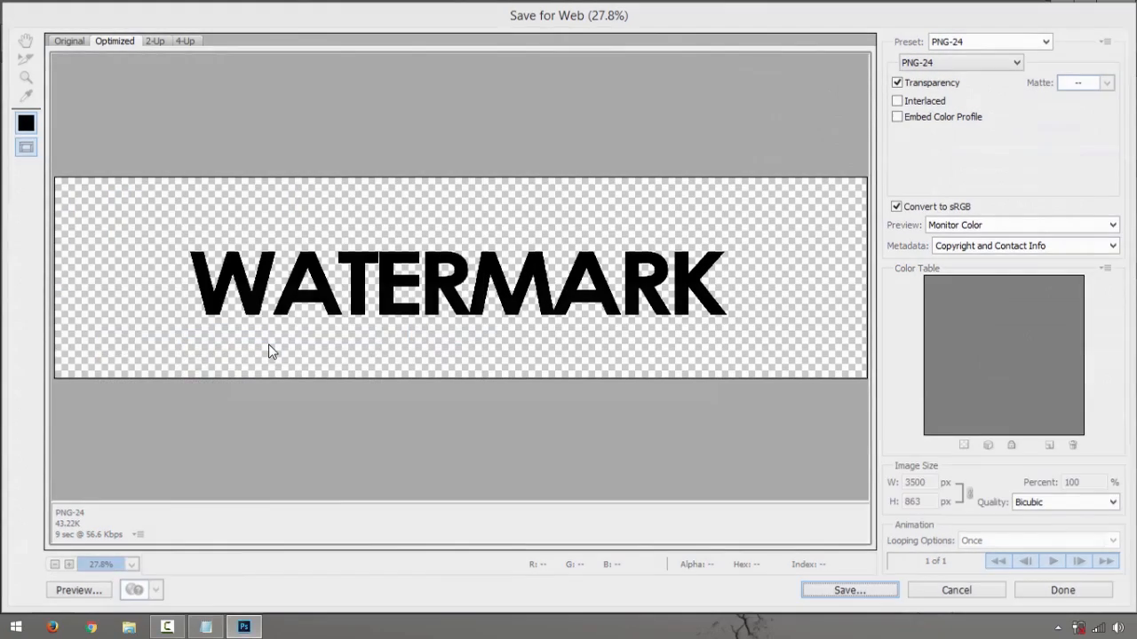
{"action": "left_click", "coordinate": [956, 590]}
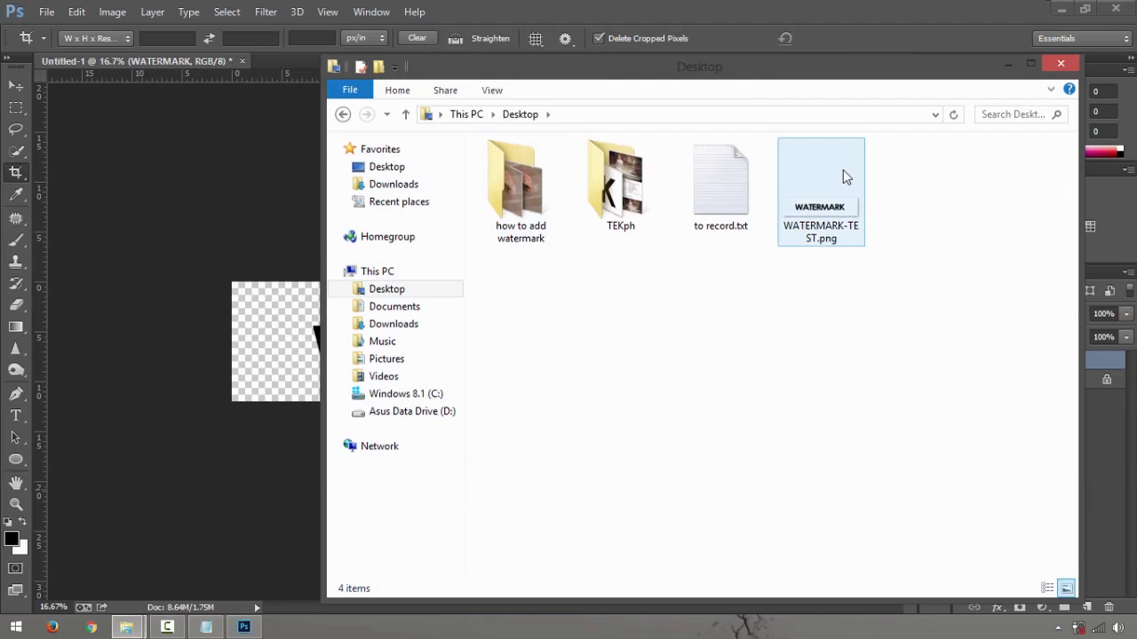
Double-click the bouquet photo 1 (1).JPG to open it in Camera Raw.
{"action": "double_click", "coordinate": [520, 178]}
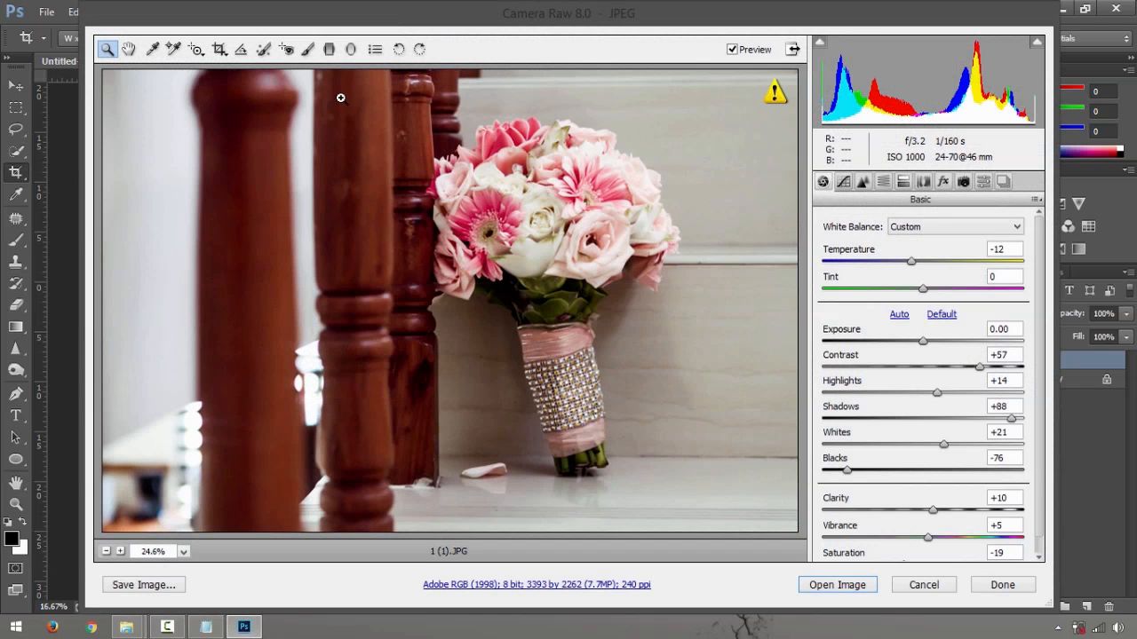
Open the bouquet photo from Camera Raw as a Photoshop document.
{"action": "left_click", "coordinate": [922, 584]}
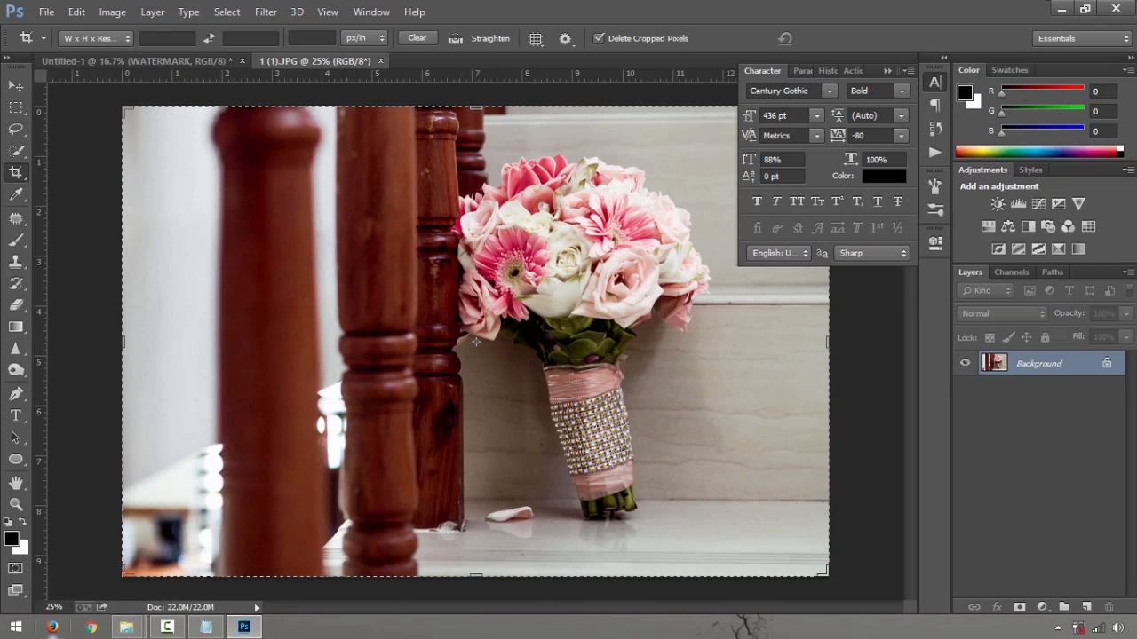
{"action": "mouse_move", "coordinate": [127, 627]}
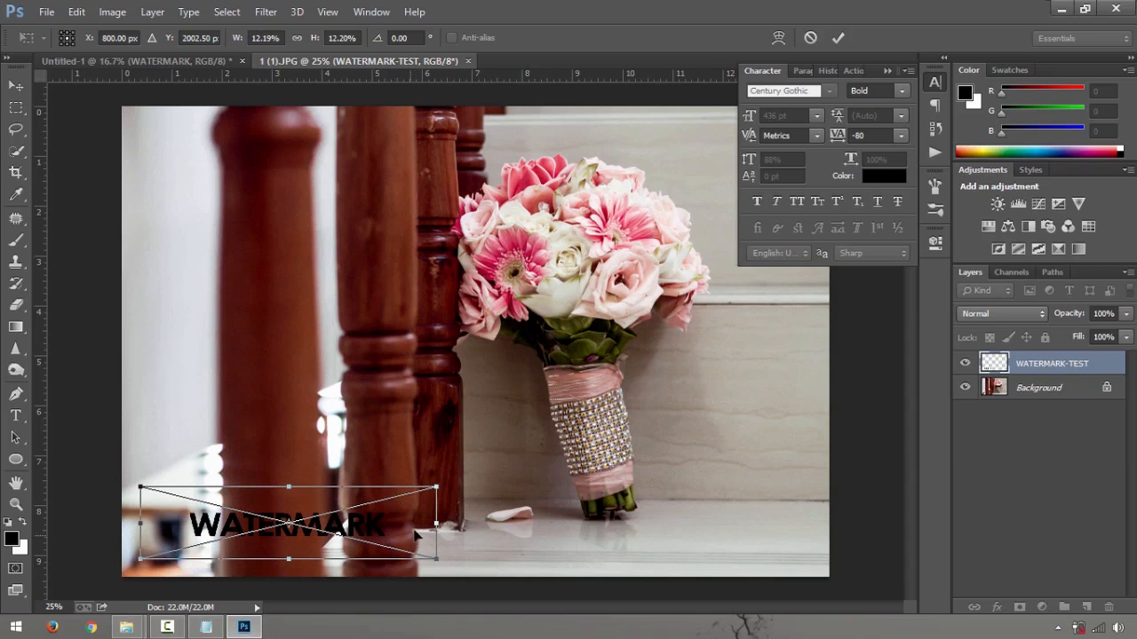
Rotate the placed watermark 90° onto the left edge and set opacity to 36%.
{"action": "left_click_drag", "start_coordinate": [289, 524], "coordinate": [693, 529]}
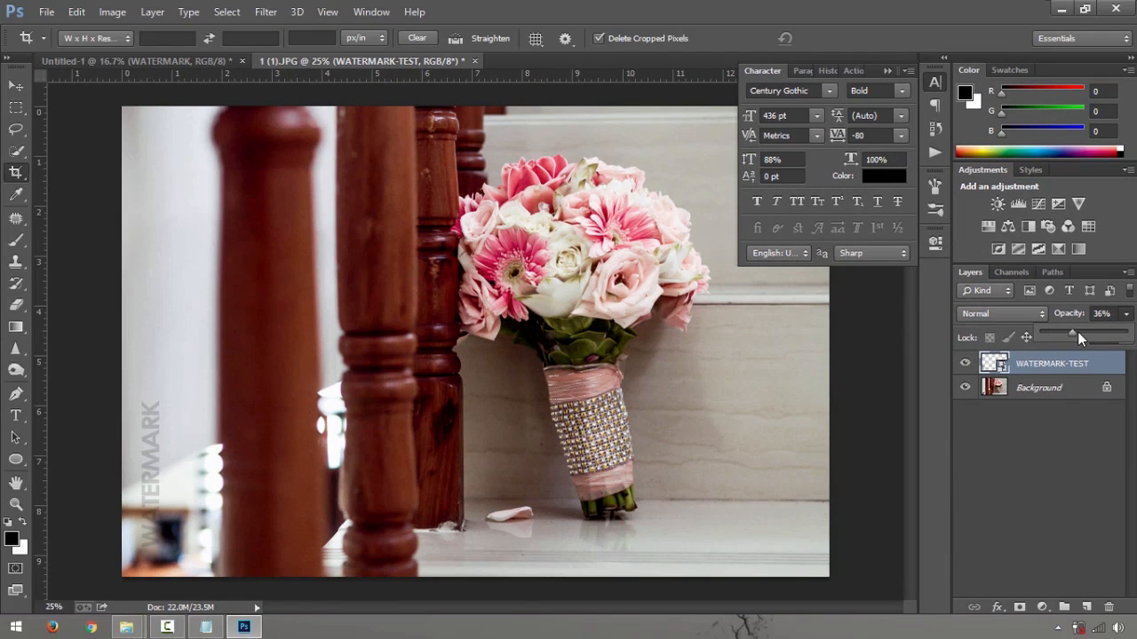
Drag the WATERMARK-TEST layer's Opacity slider down to about 24%.
{"action": "left_click_drag", "start_coordinate": [1075, 333], "coordinate": [1062, 333]}
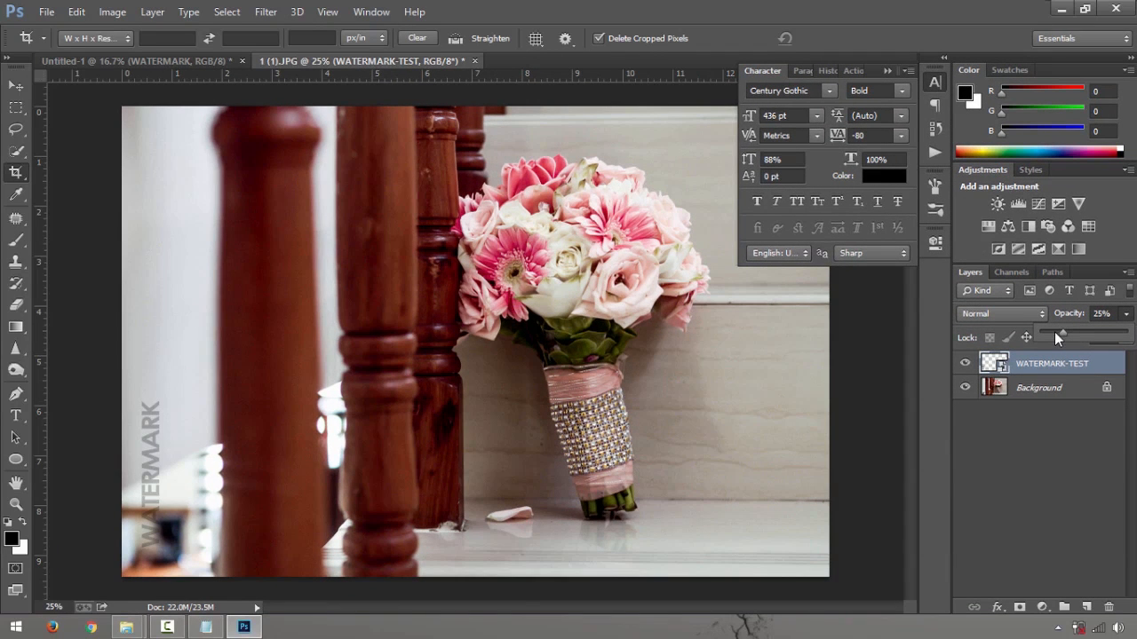
{"action": "left_click_drag", "start_coordinate": [1063, 333], "coordinate": [1059, 333]}
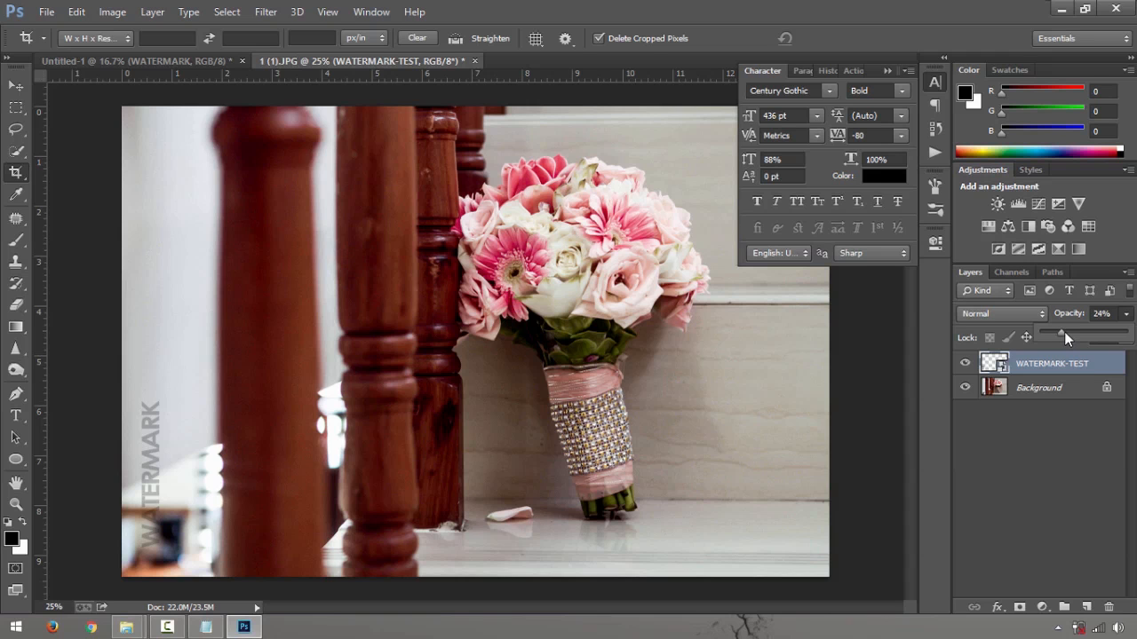